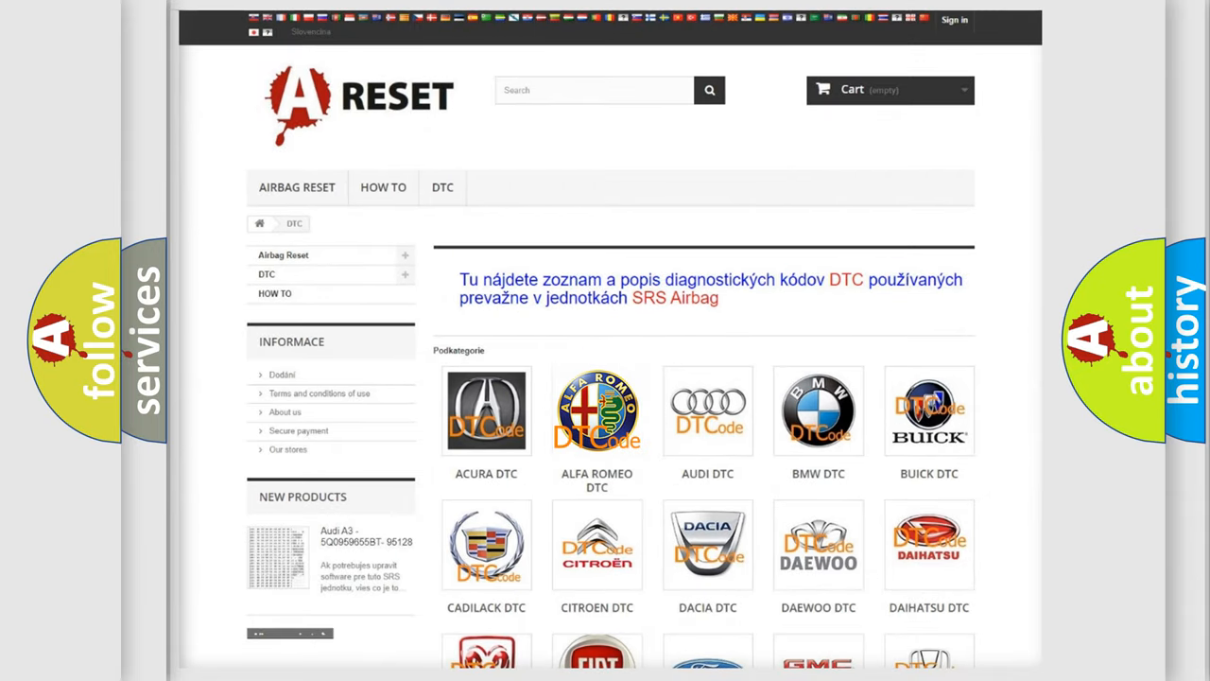
Step: Show the Alfa Romeo DTC list with airbag codes such as B0003-01 and B1000-01
click(598, 411)
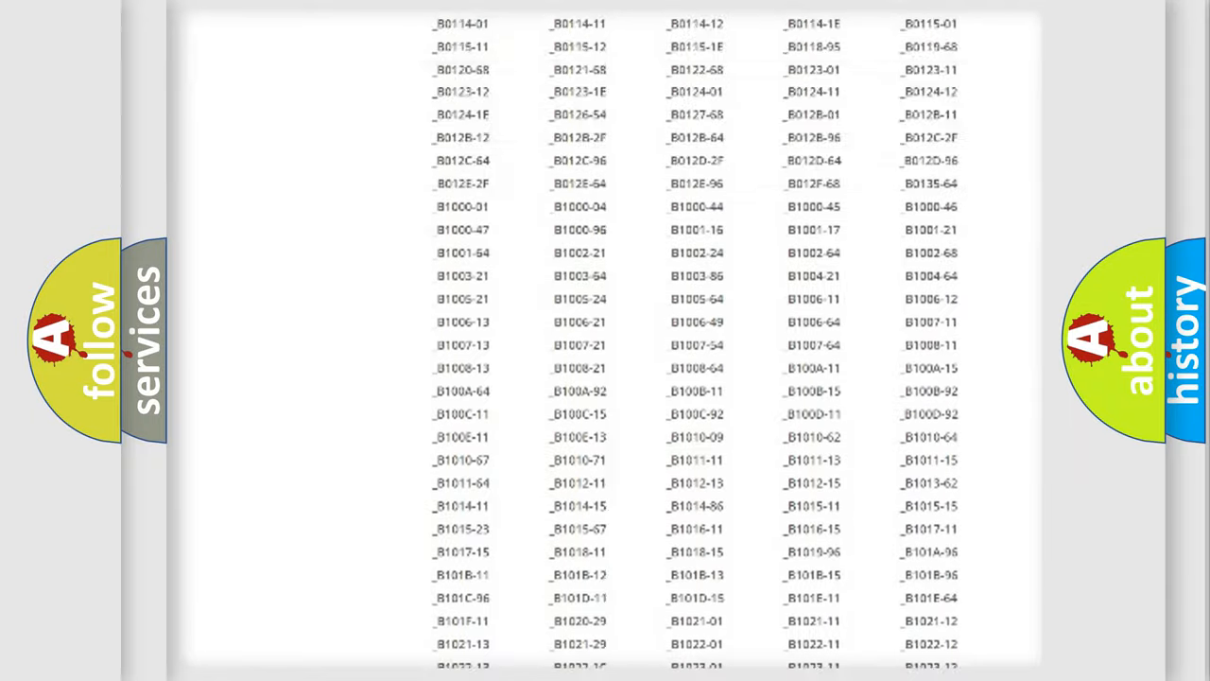
scroll(up, 3)
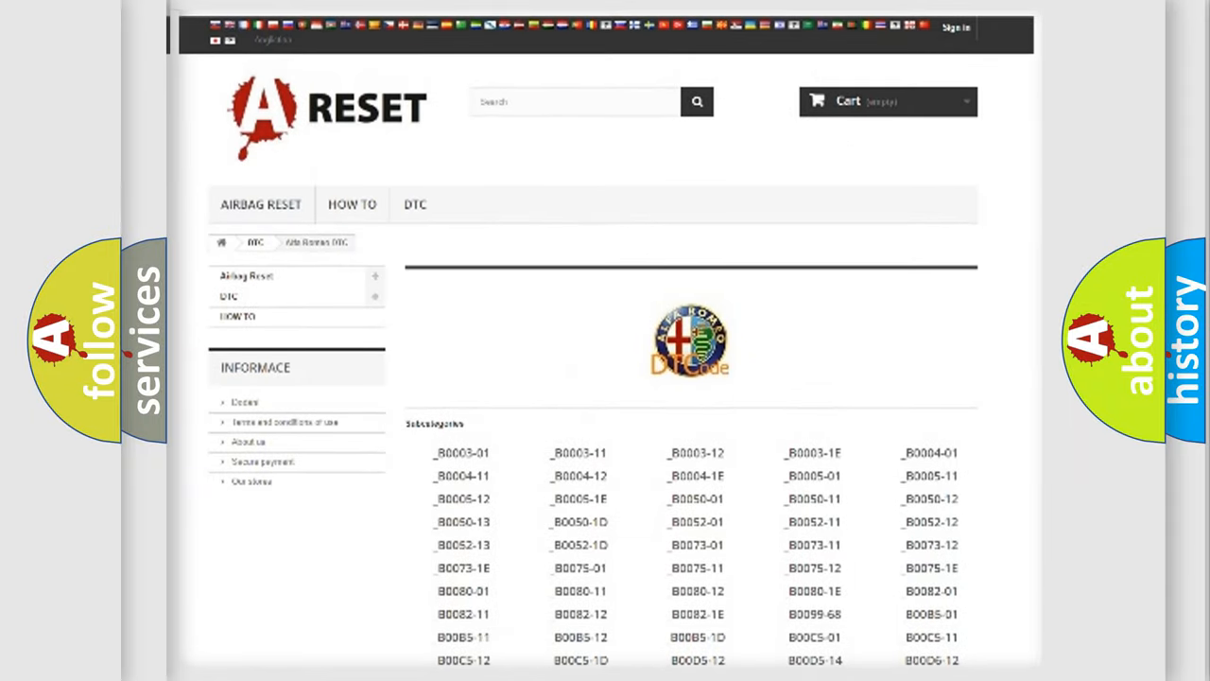